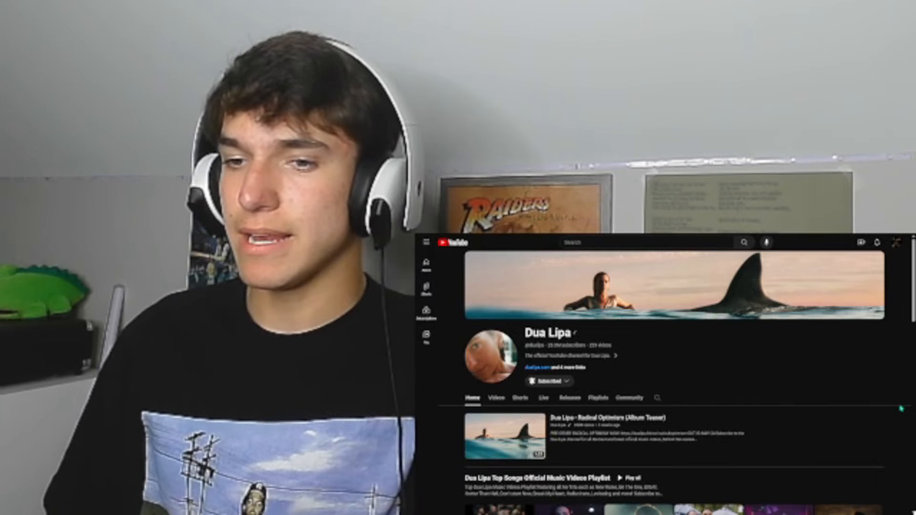
left_click(496, 397)
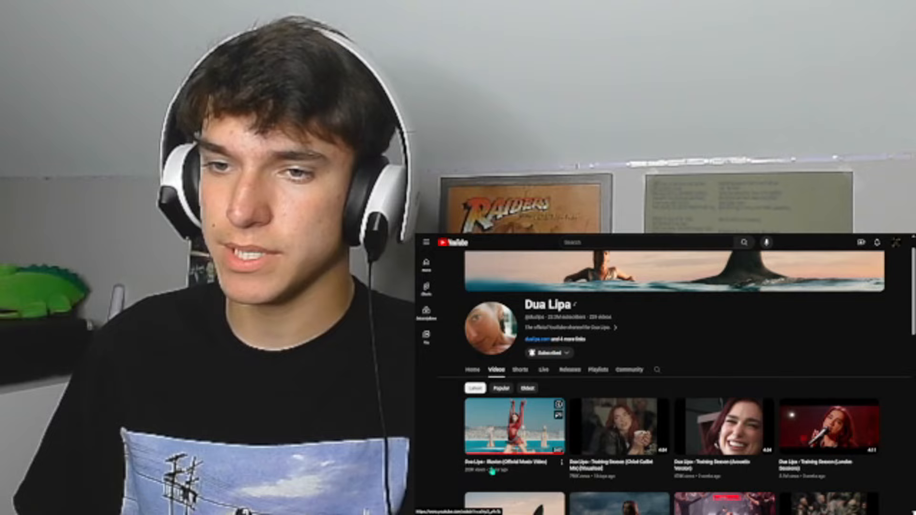
scroll("down", 3)
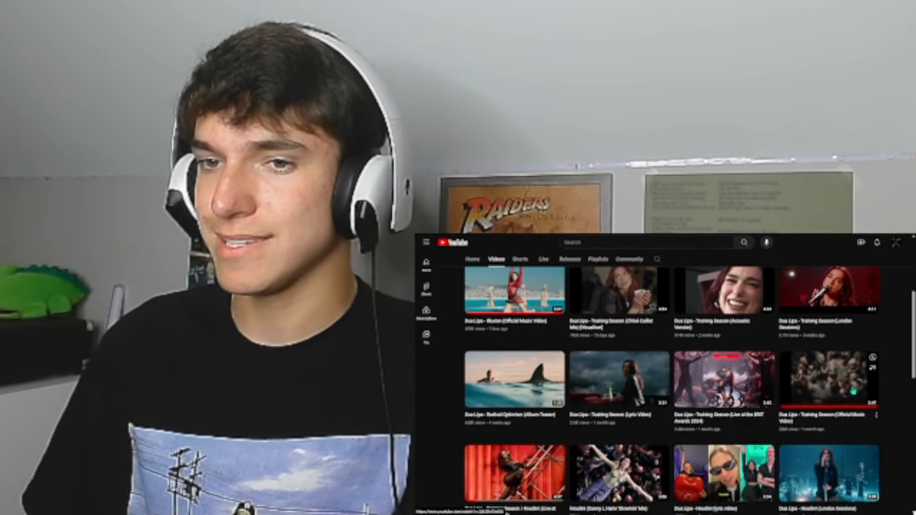
scroll("down", 3)
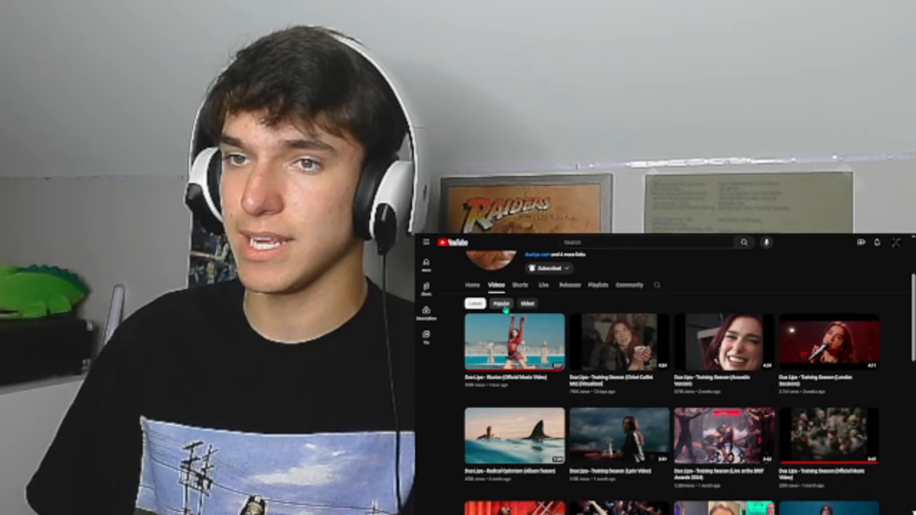
- Sort Dua Lipa's uploads by Popular to show New Rules, Levitating and Don't Start Now
left_click(500, 303)
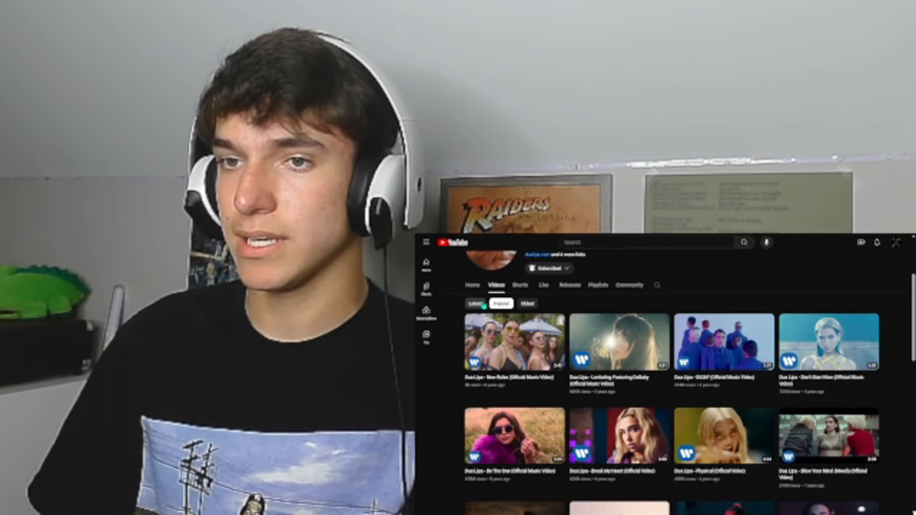
left_click(475, 303)
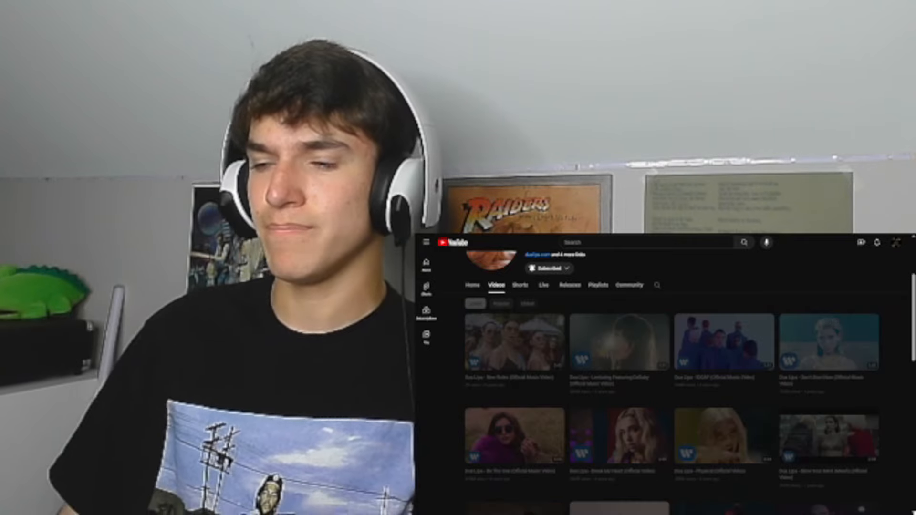